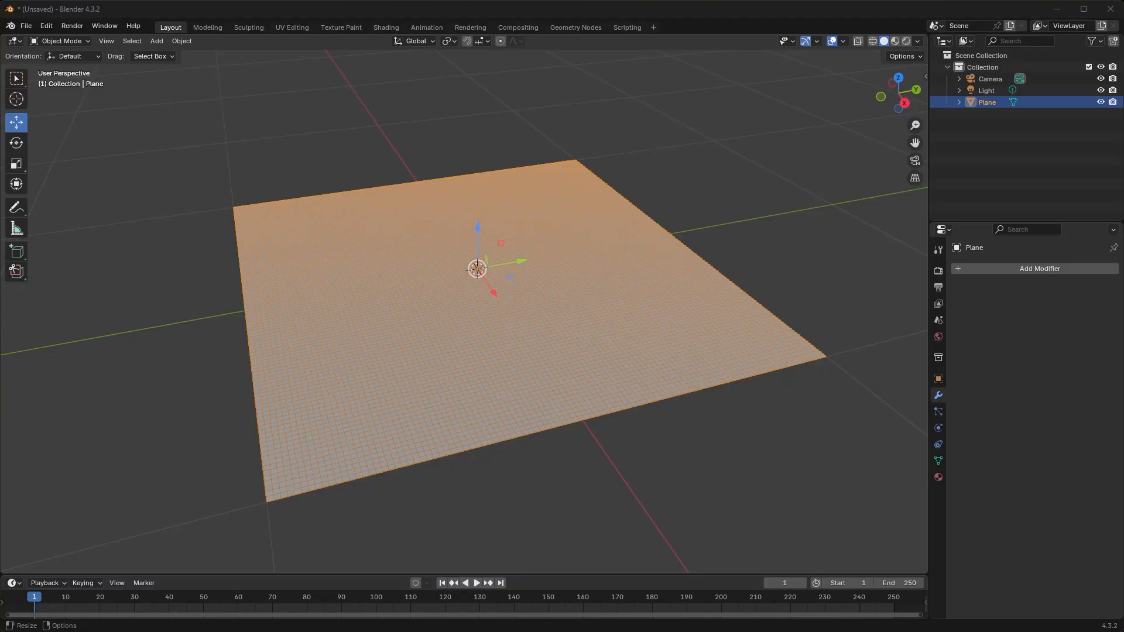
{"action": "mouse_move", "coordinate": [485, 430]}
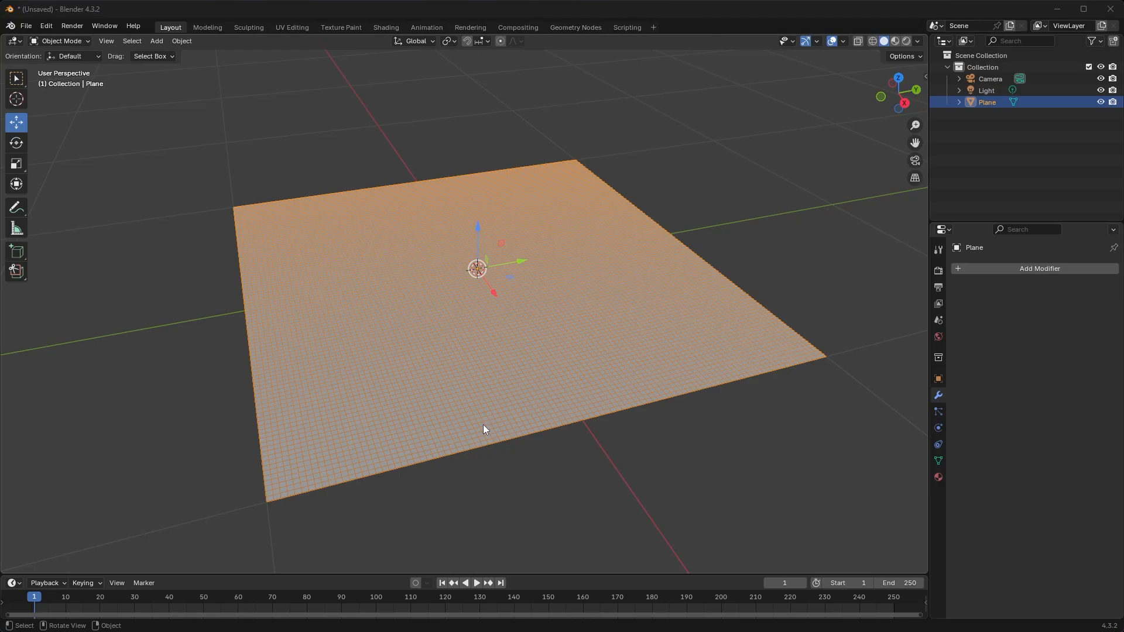
{"action": "mouse_move", "coordinate": [473, 418]}
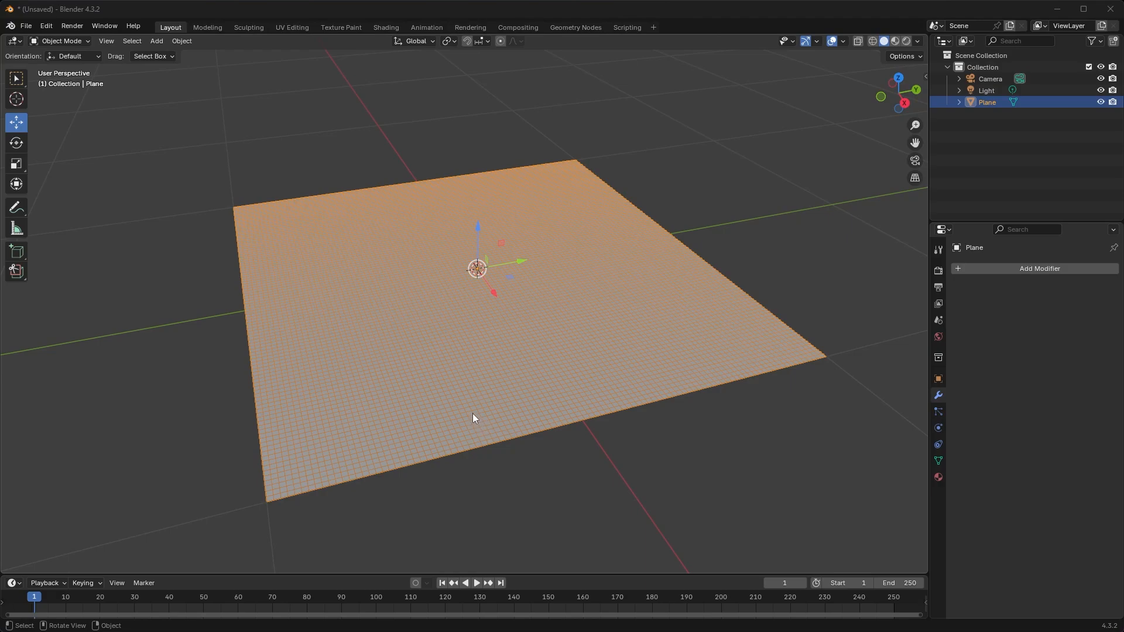
{"action": "mouse_move", "coordinate": [487, 372]}
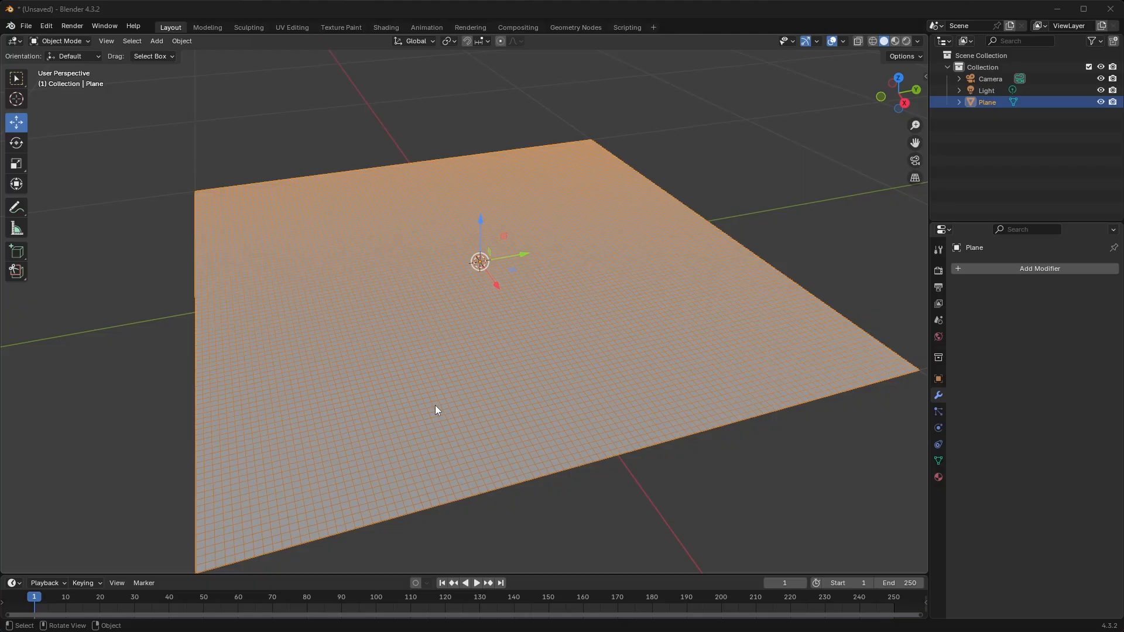
{"action": "mouse_move", "coordinate": [622, 400]}
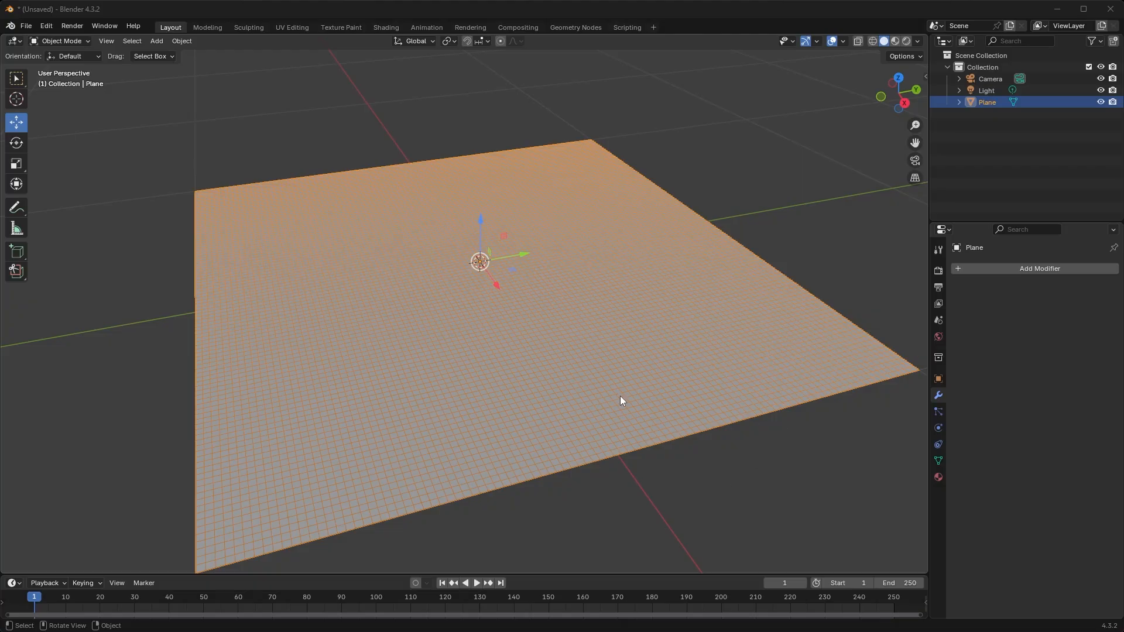
{"action": "mouse_move", "coordinate": [514, 391]}
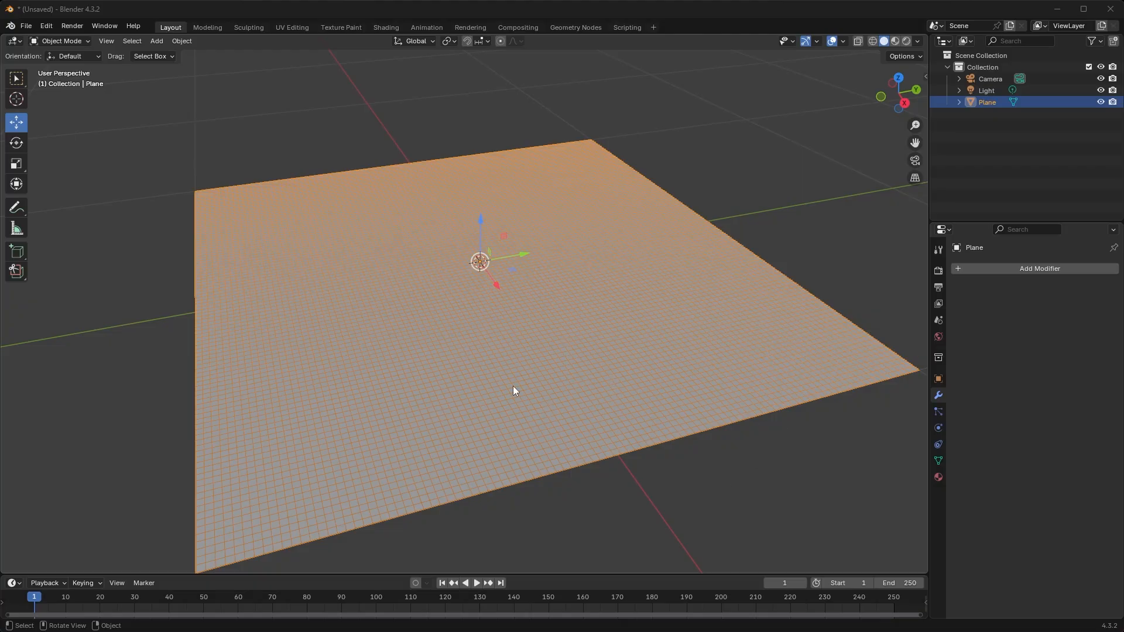
{"action": "mouse_move", "coordinate": [426, 219]}
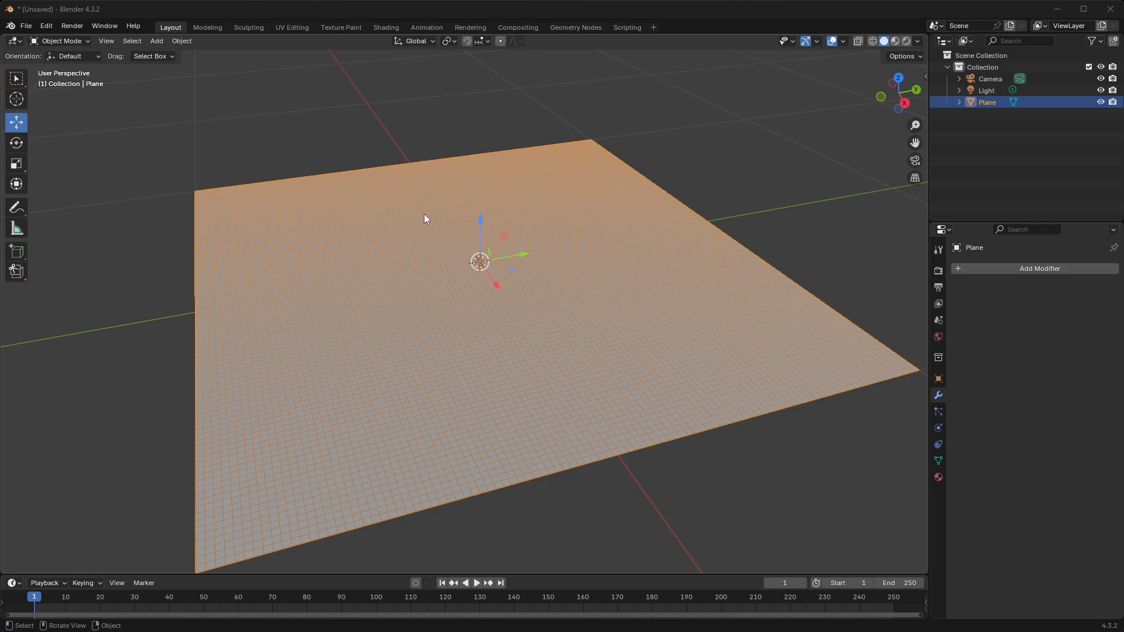
Toggle Edit Mode on the plane and remove the subdivided plane, leaving camera and light.
{"action": "key", "text": "Tab"}
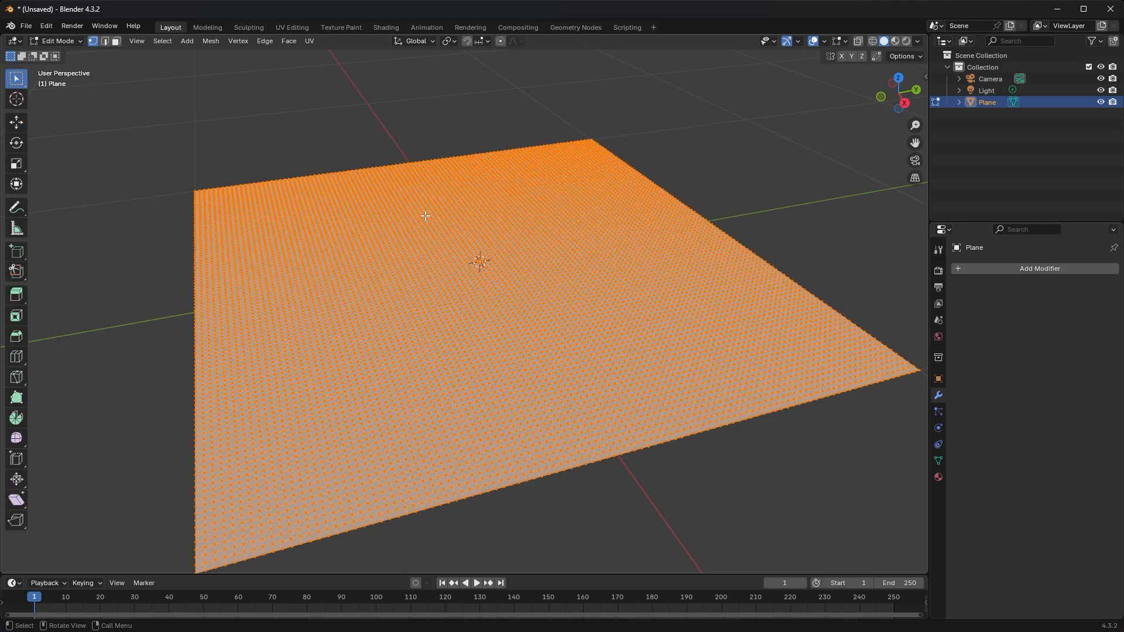
{"action": "mouse_move", "coordinate": [353, 190]}
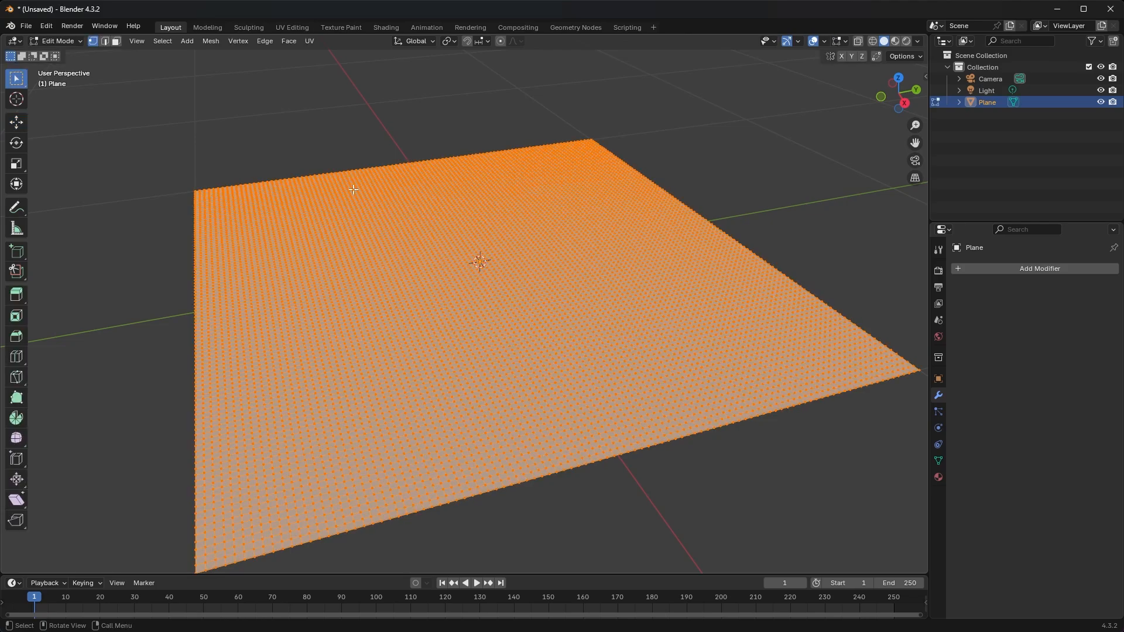
{"action": "key", "text": "Tab"}
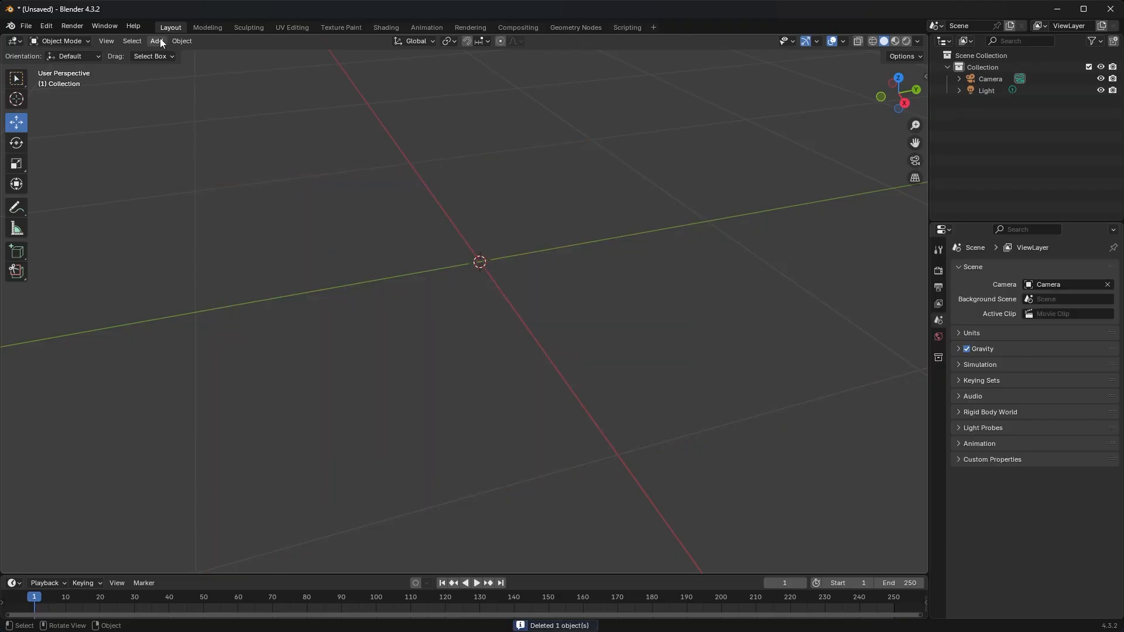
Add a new plain Plane mesh at the origin from the Add > Mesh list.
{"action": "left_click", "coordinate": [156, 41]}
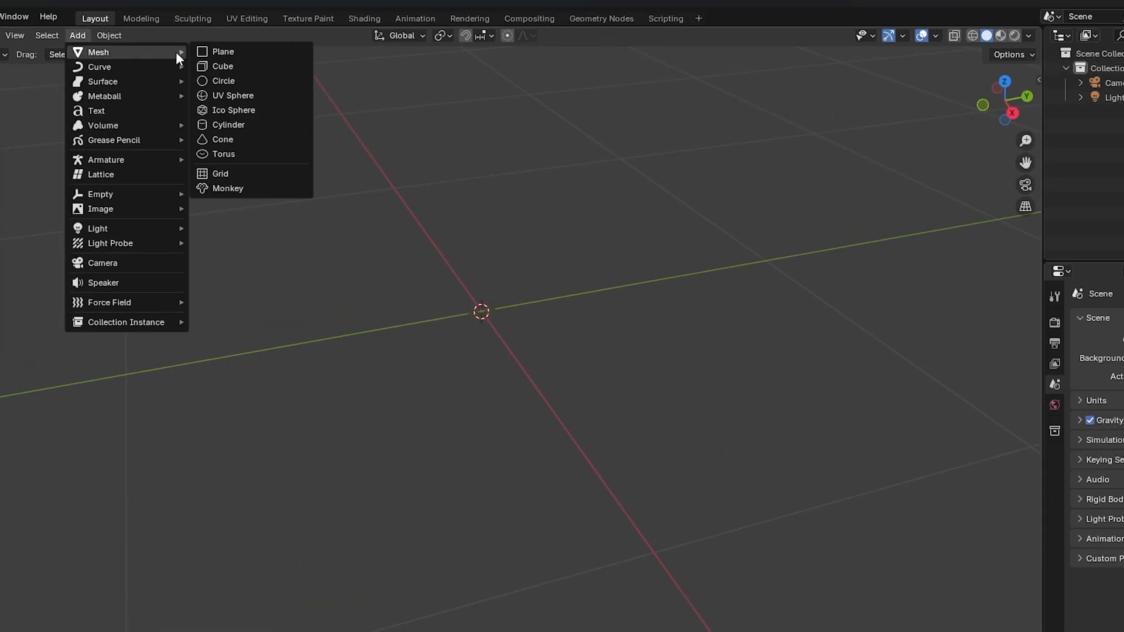
{"action": "mouse_move", "coordinate": [231, 66]}
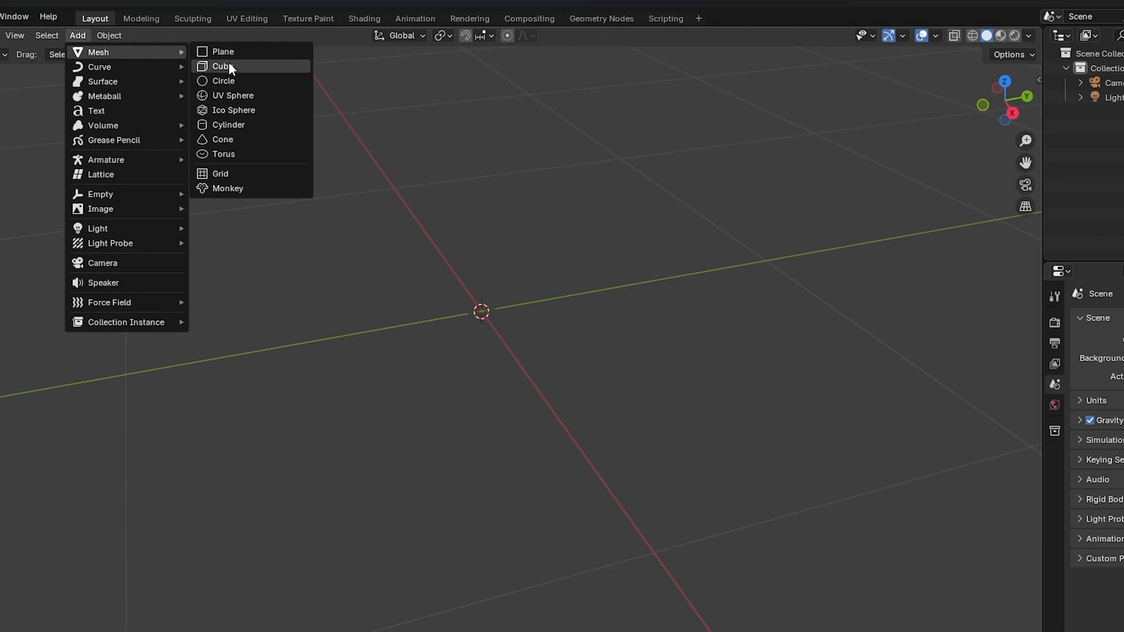
{"action": "mouse_move", "coordinate": [232, 61]}
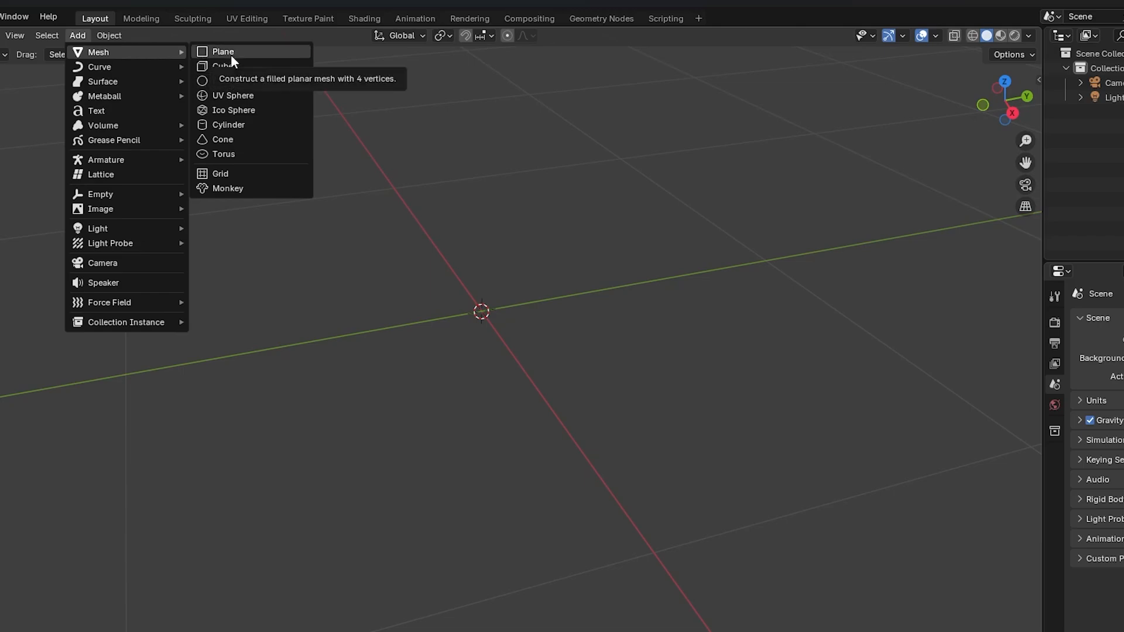
{"action": "left_click", "coordinate": [223, 51]}
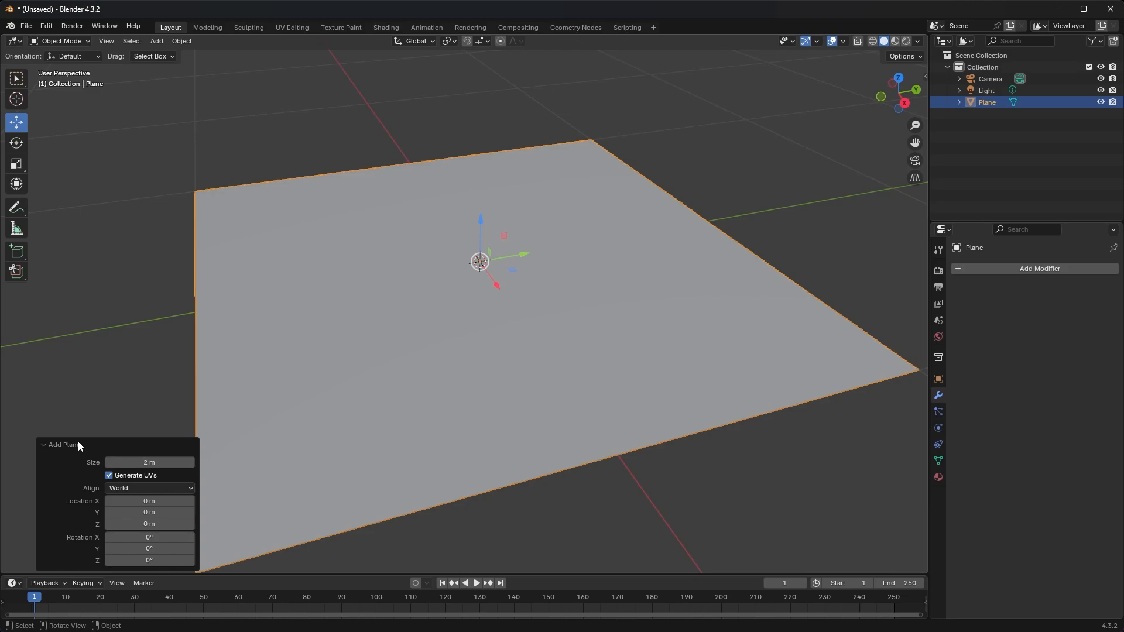
{"action": "mouse_move", "coordinate": [100, 502]}
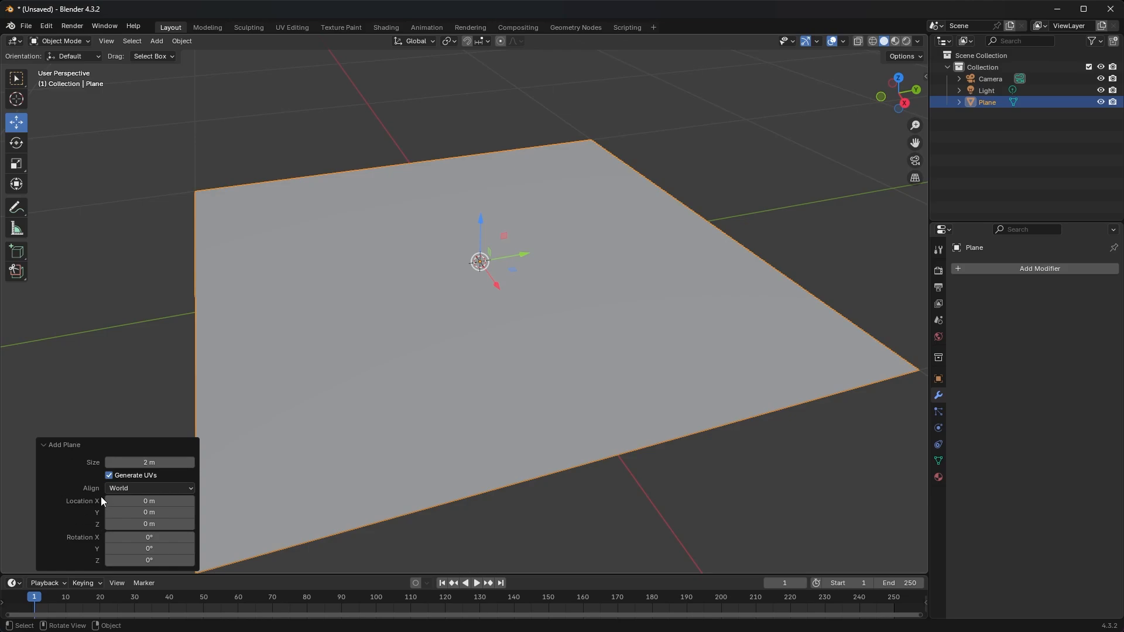
{"action": "mouse_move", "coordinate": [476, 401]}
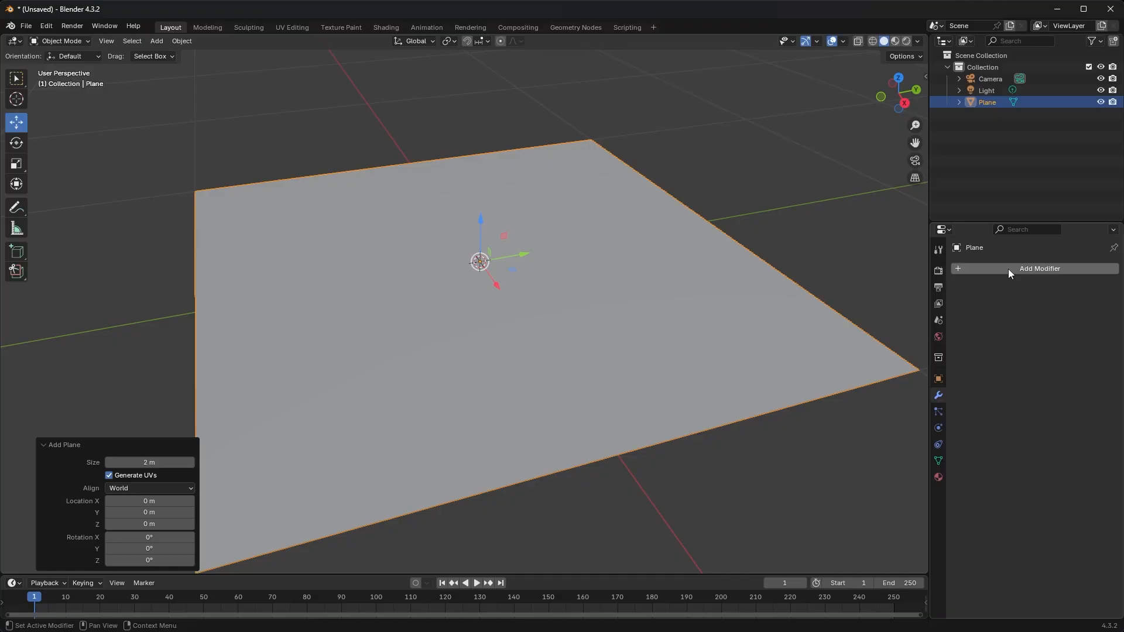
Add a Subdivision Surface modifier to the plane from the Generate list.
{"action": "left_click", "coordinate": [1040, 268]}
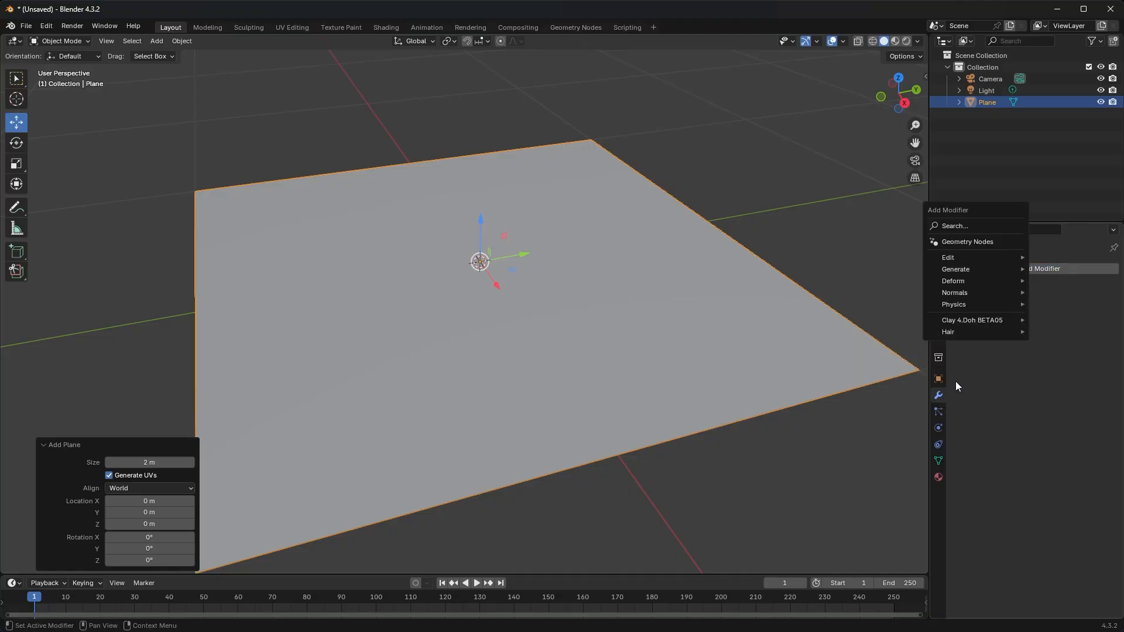
{"action": "mouse_move", "coordinate": [956, 269]}
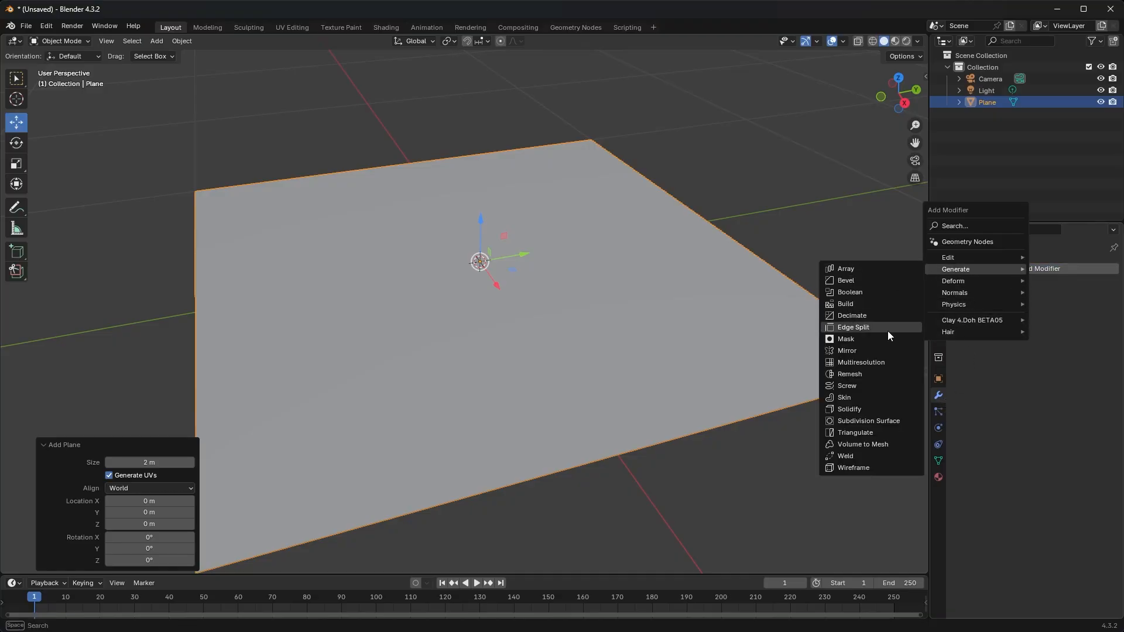
{"action": "left_click", "coordinate": [869, 420]}
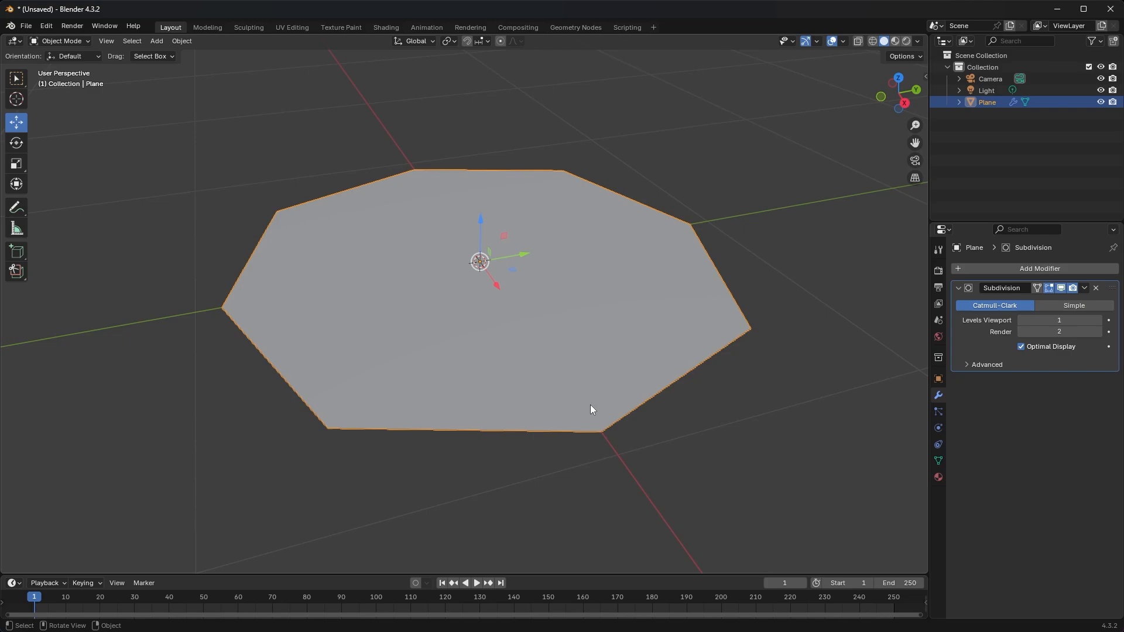
{"action": "mouse_move", "coordinate": [640, 270]}
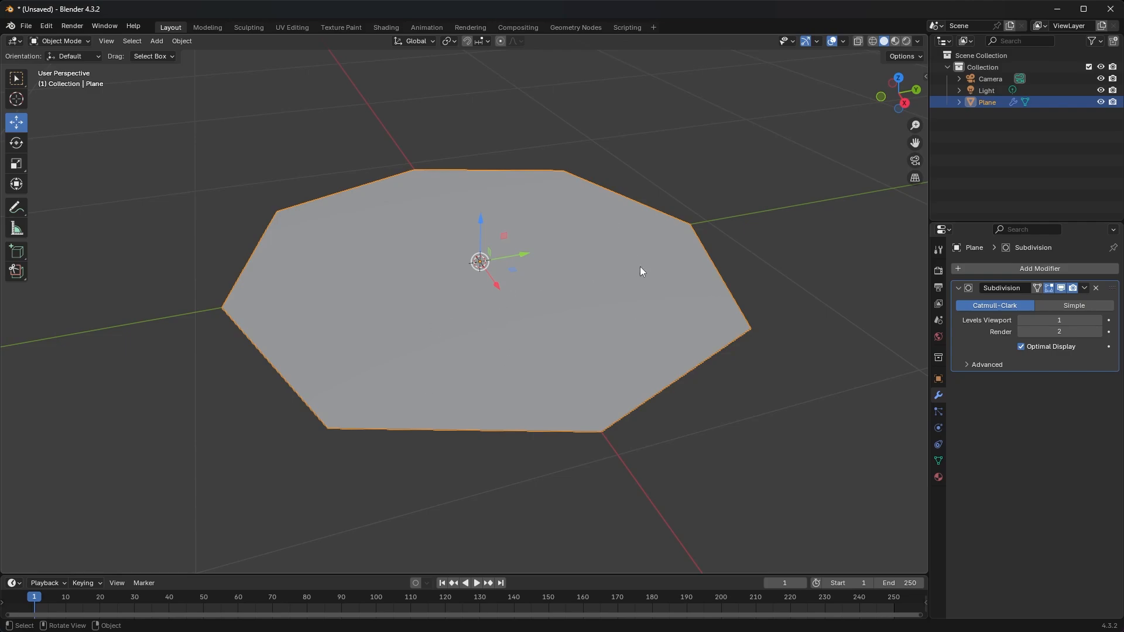
{"action": "mouse_move", "coordinate": [756, 321]}
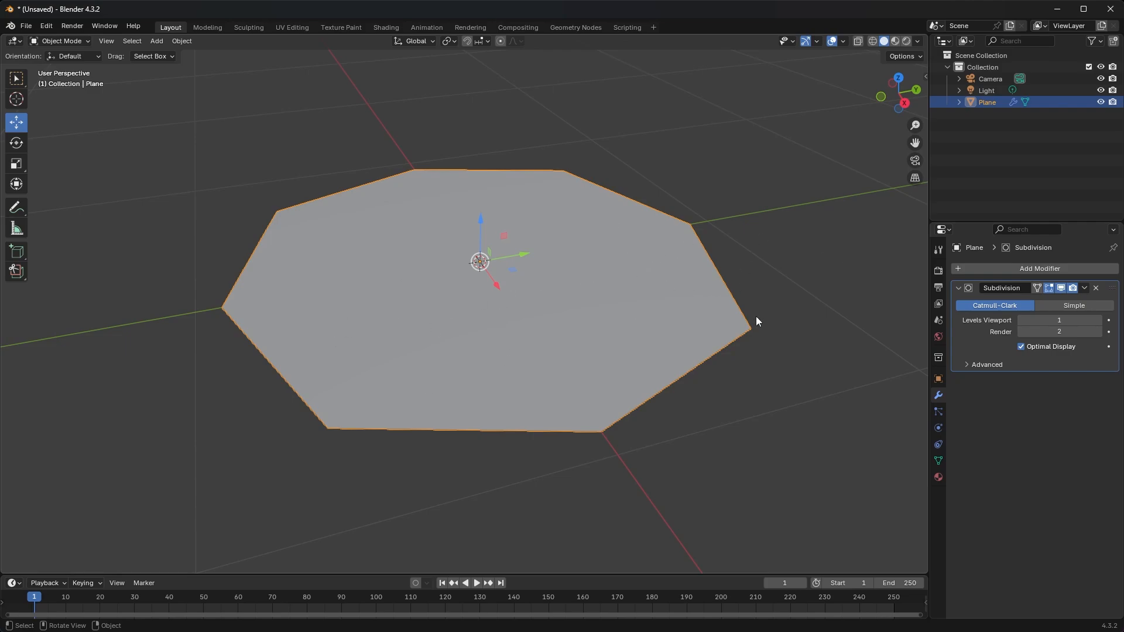
{"action": "mouse_move", "coordinate": [374, 391]}
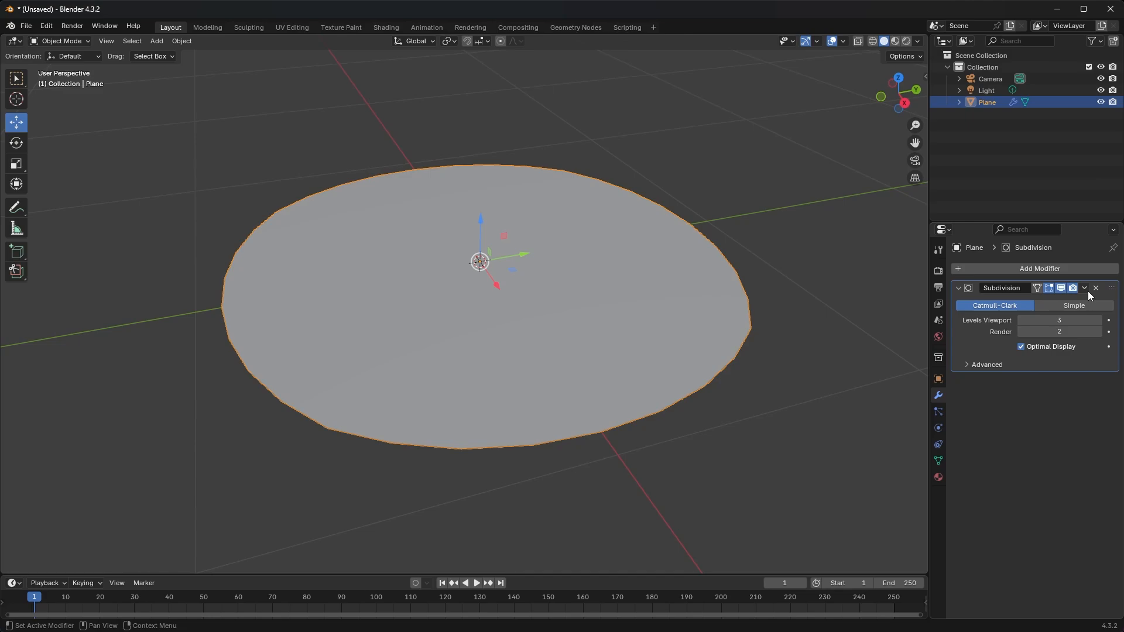
Remove the Subdivision Surface modifier and switch the square plane into Edit Mode.
{"action": "left_click", "coordinate": [1096, 288]}
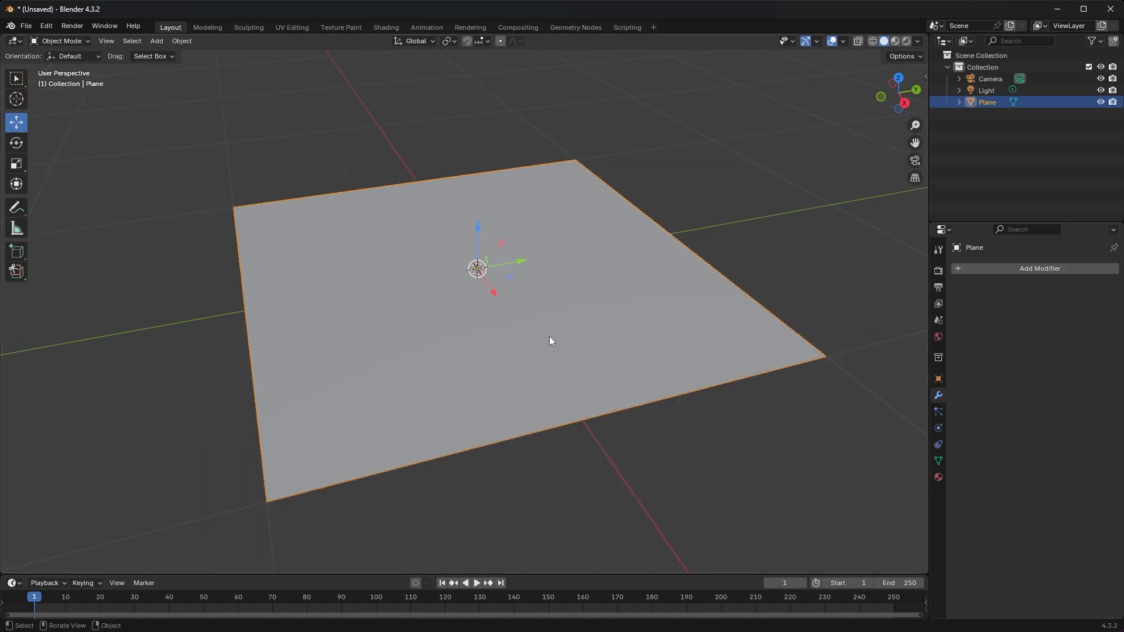
{"action": "mouse_move", "coordinate": [545, 295]}
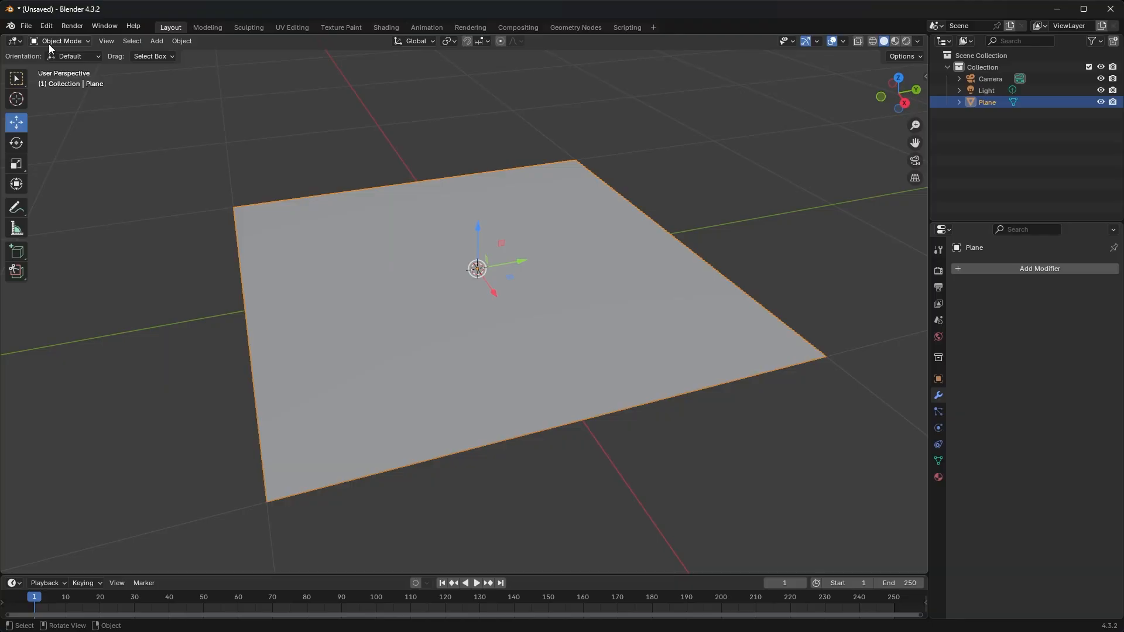
{"action": "left_click", "coordinate": [59, 41]}
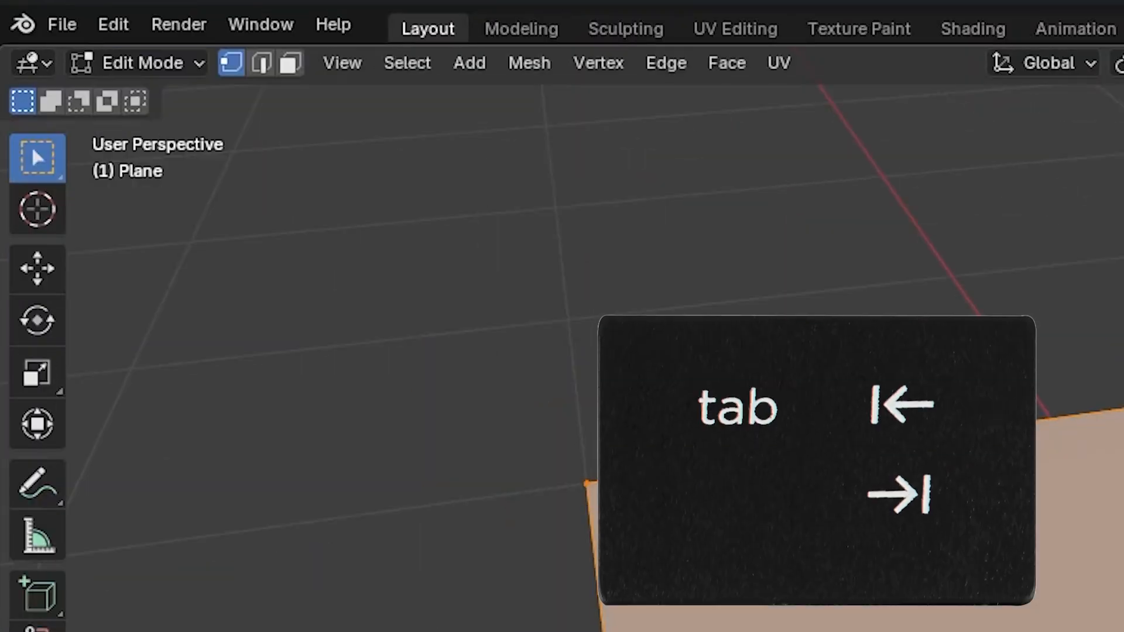
{"action": "key", "text": "Tab"}
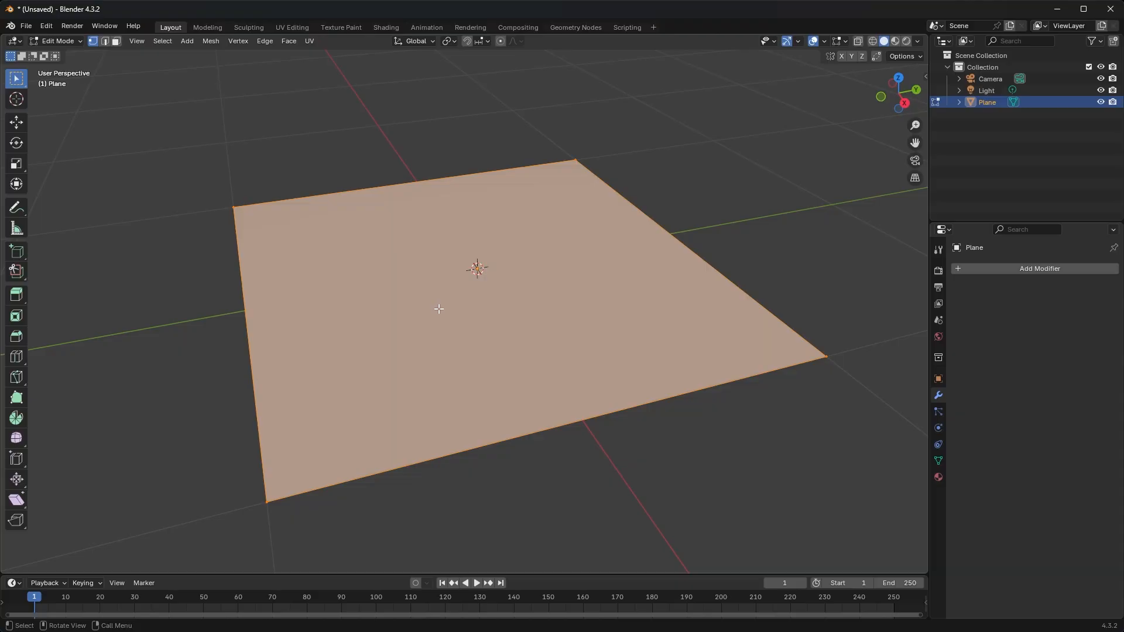
Subdivide the plane with Number of Cuts set to 100 for a dense grid.
{"action": "right_click", "coordinate": [438, 309]}
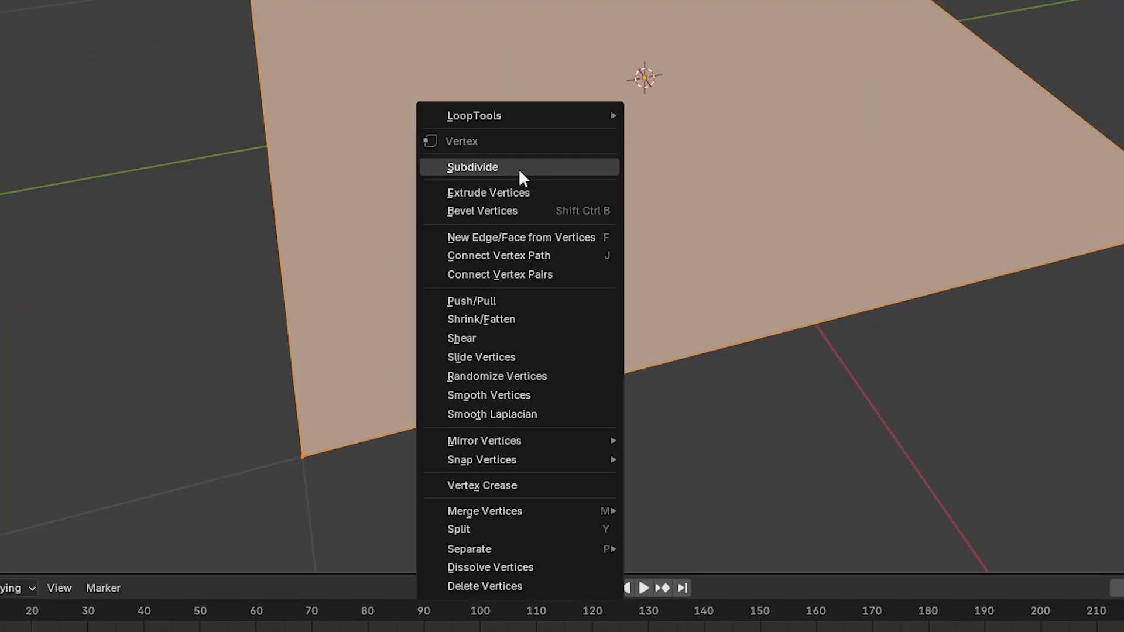
{"action": "mouse_move", "coordinate": [516, 128]}
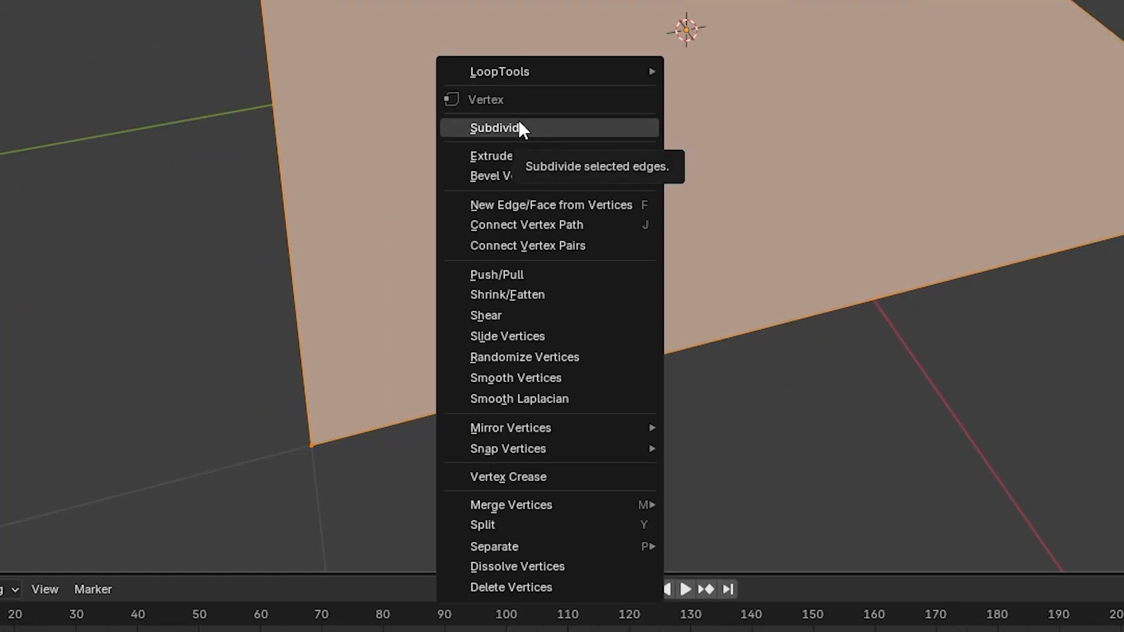
{"action": "left_click", "coordinate": [496, 128]}
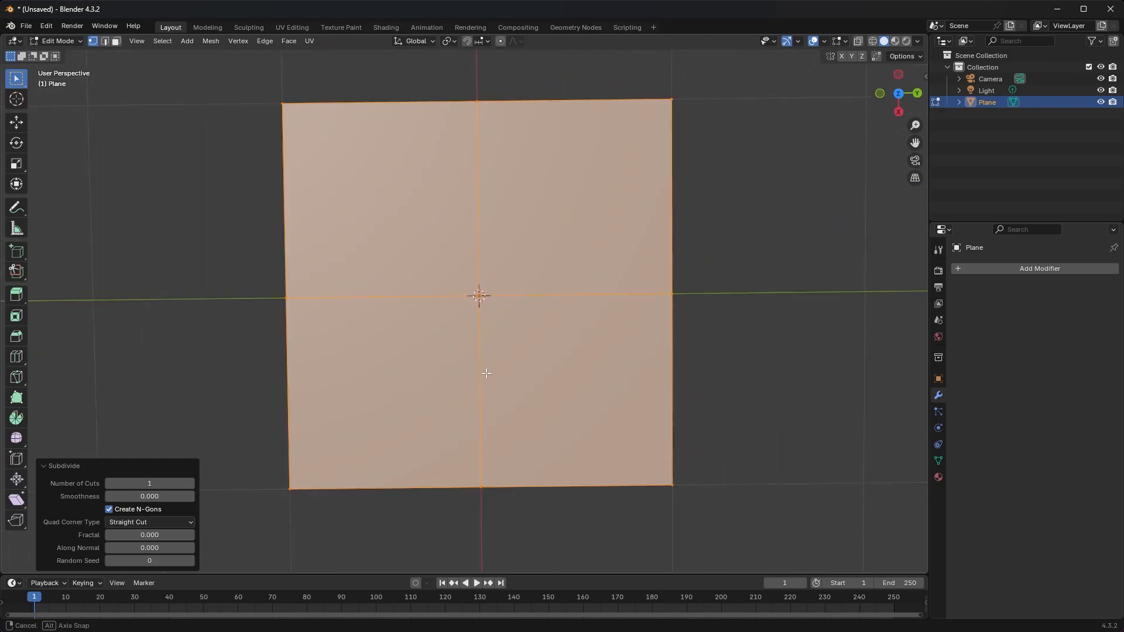
{"action": "left_click_drag", "start_coordinate": [480, 294], "coordinate": [526, 339]}
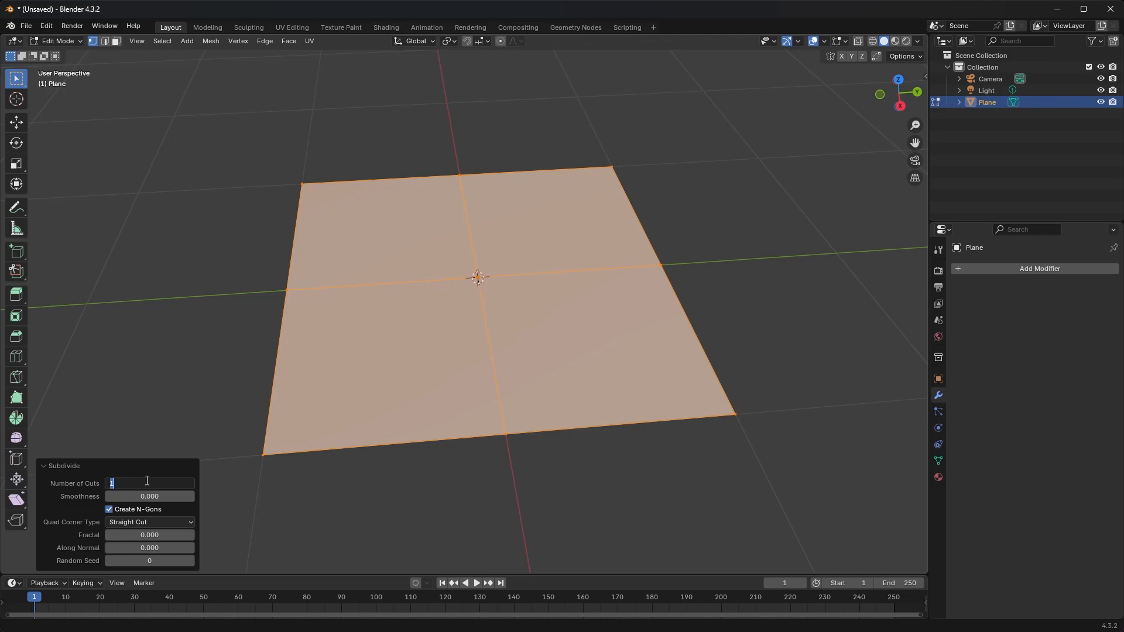
{"action": "type", "text": "100"}
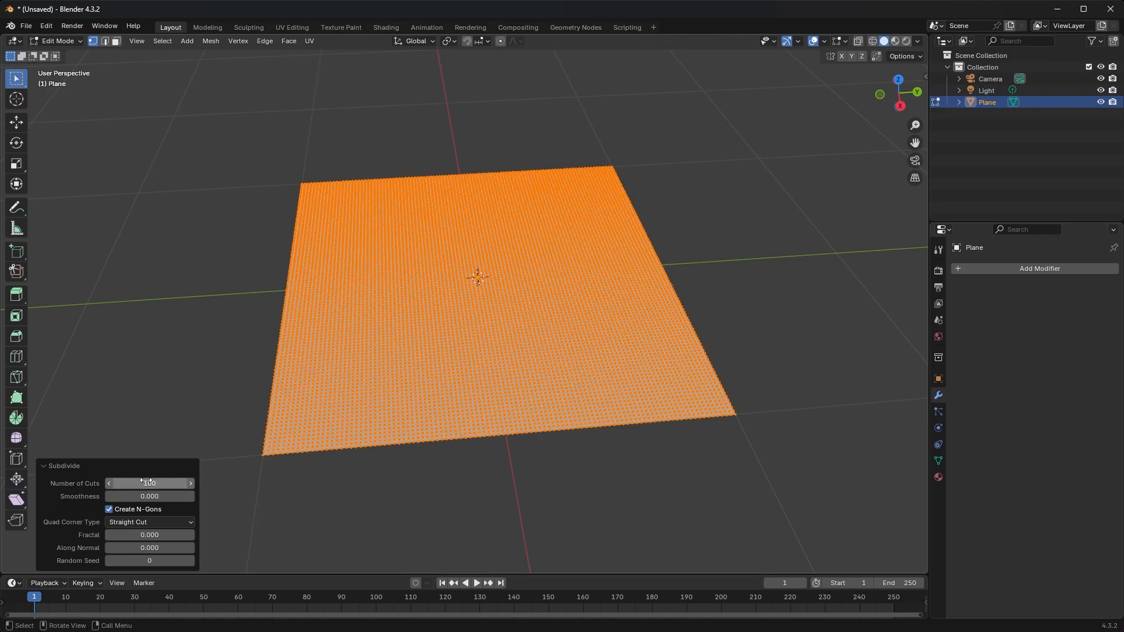
Collapse and reopen the Subdivide panel, keeping the 100-cut grid flat and unsmoothed.
{"action": "left_click", "coordinate": [46, 466]}
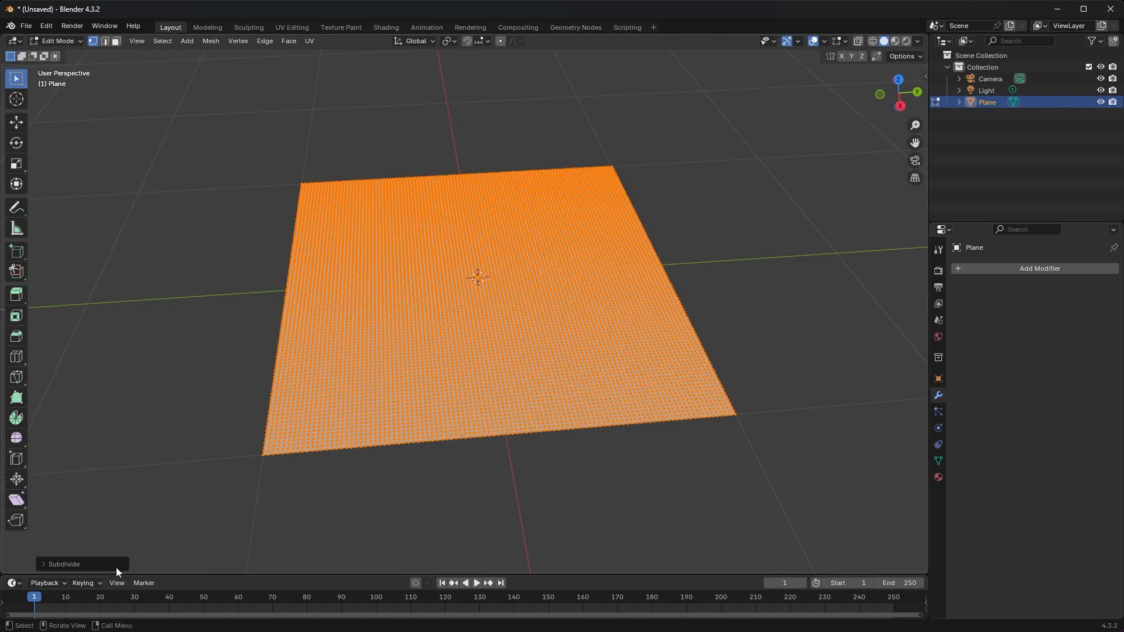
{"action": "left_click", "coordinate": [64, 563]}
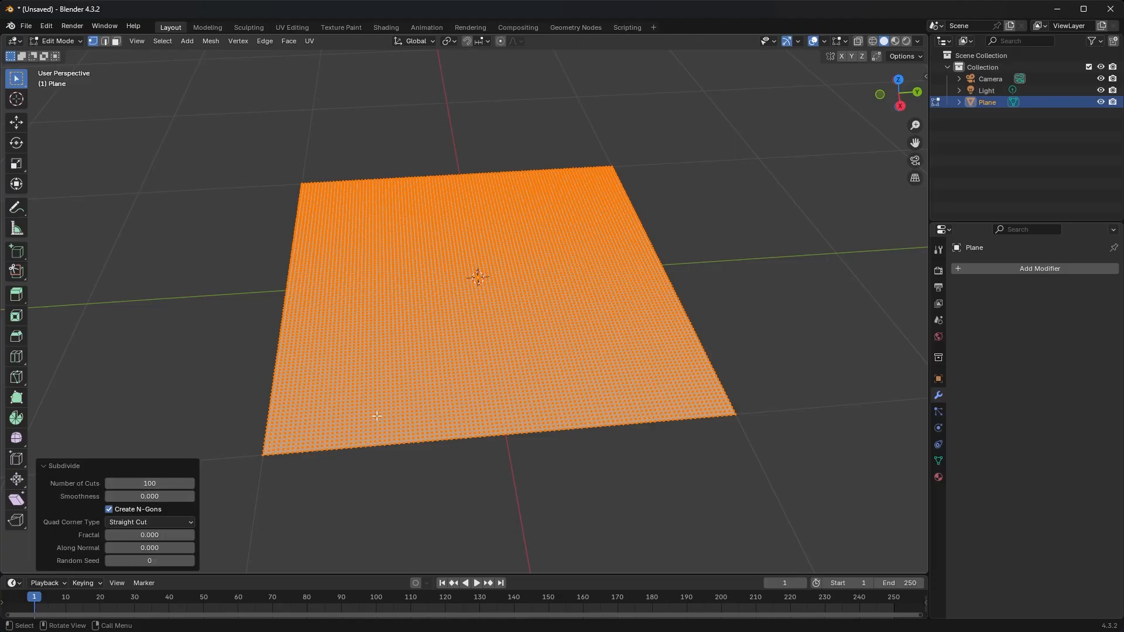
{"action": "left_click_drag", "start_coordinate": [115, 497], "coordinate": [166, 497]}
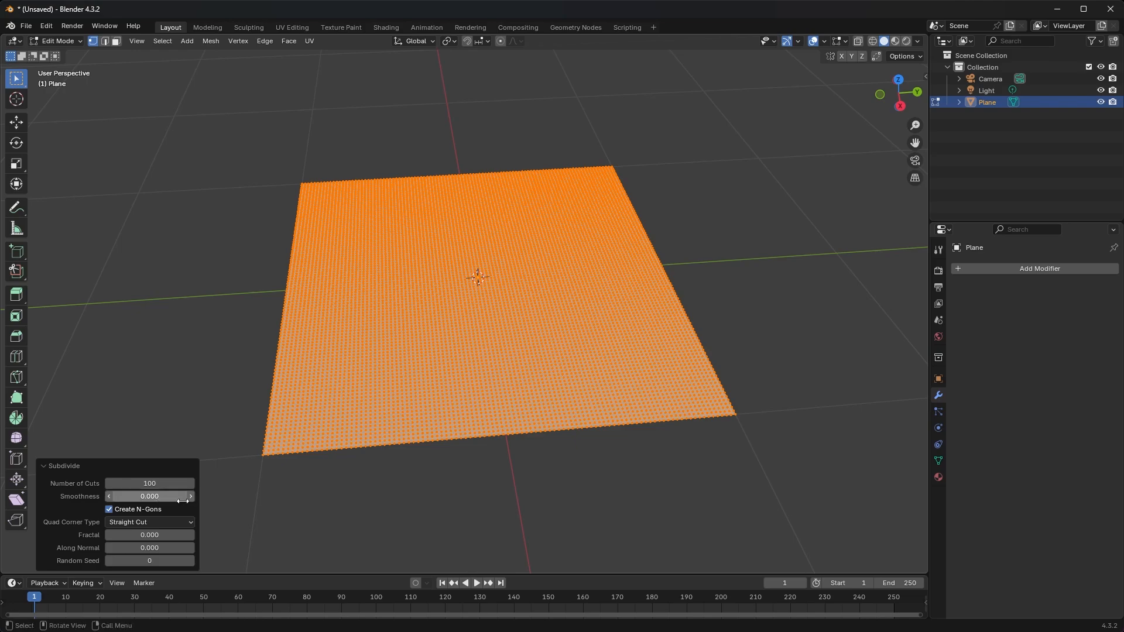
{"action": "mouse_move", "coordinate": [153, 482]}
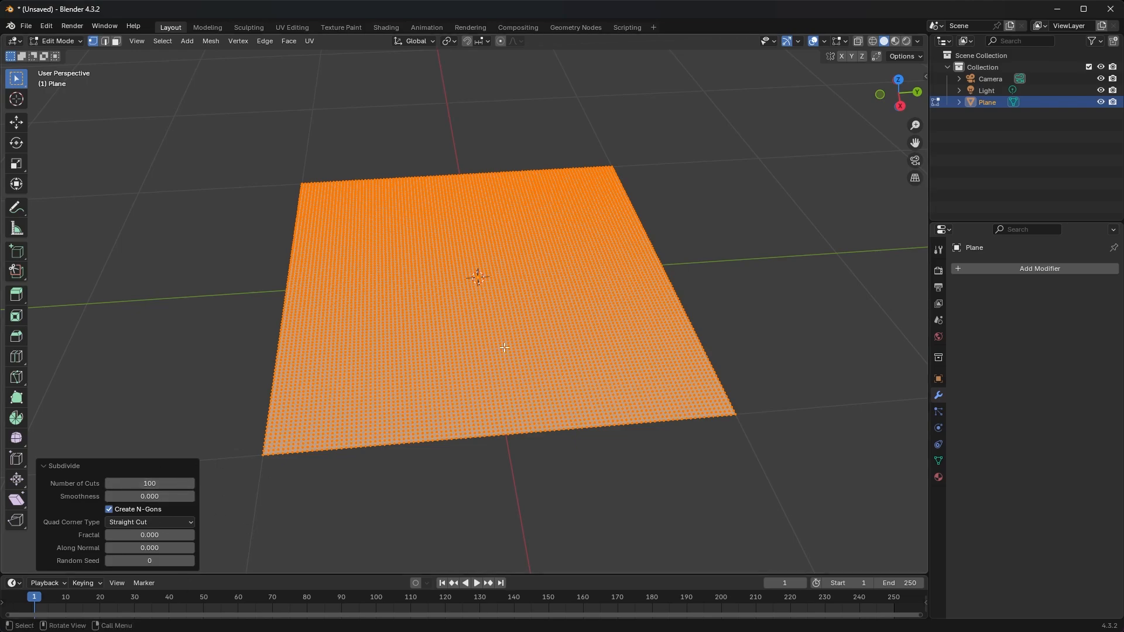
{"action": "mouse_move", "coordinate": [389, 181]}
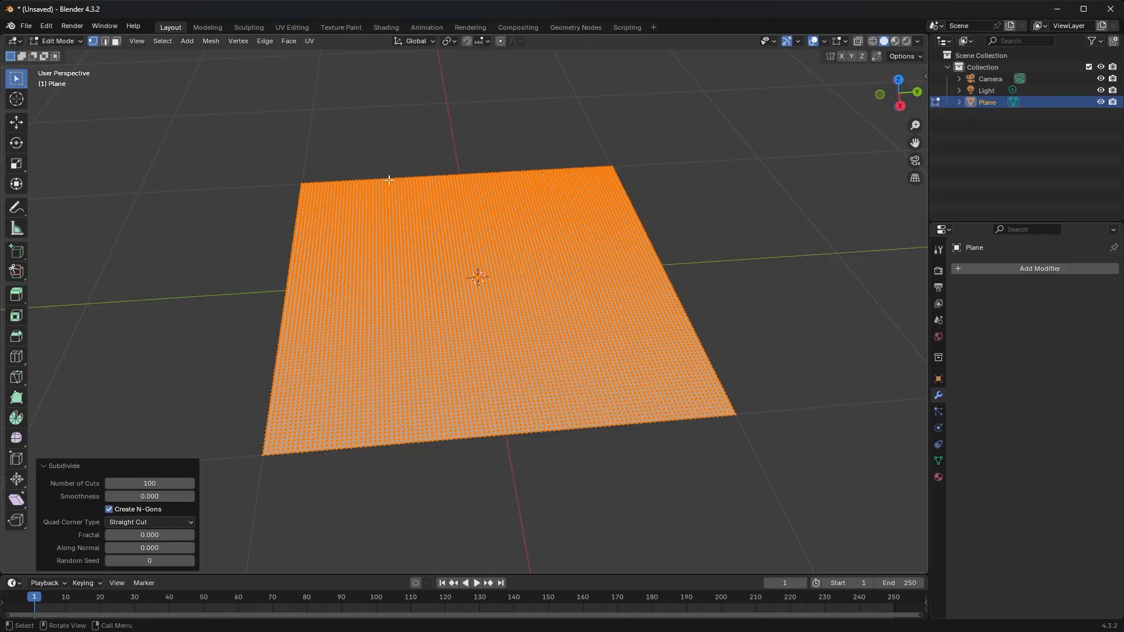
{"action": "mouse_move", "coordinate": [405, 157]}
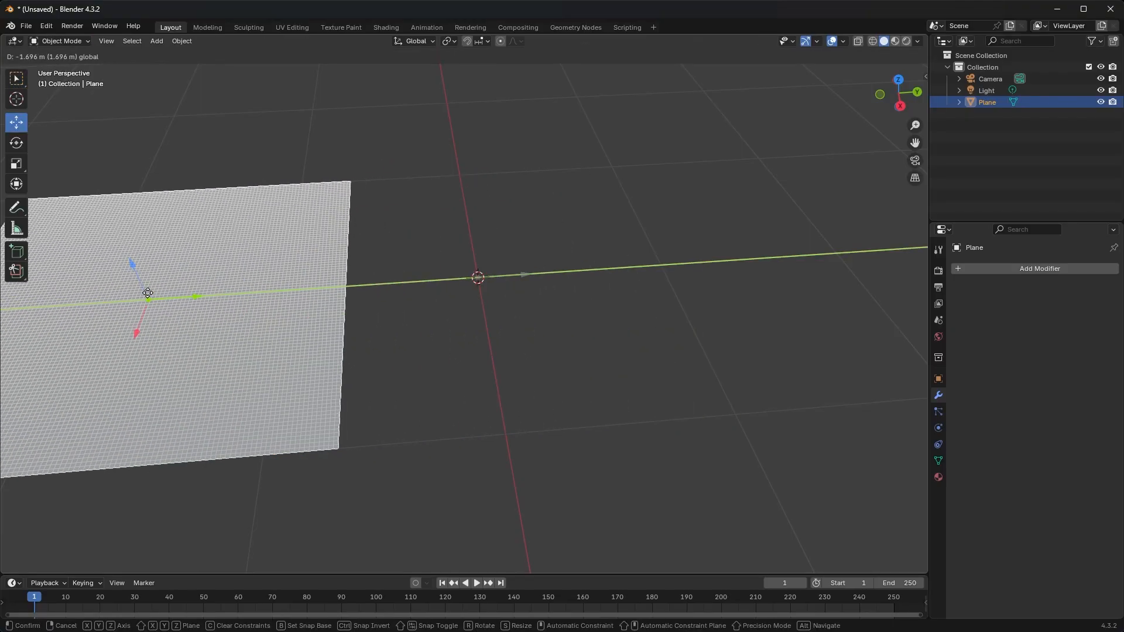
Confirm the plane's position to the left, then subdivide the newly added cube once.
{"action": "left_click", "coordinate": [156, 41]}
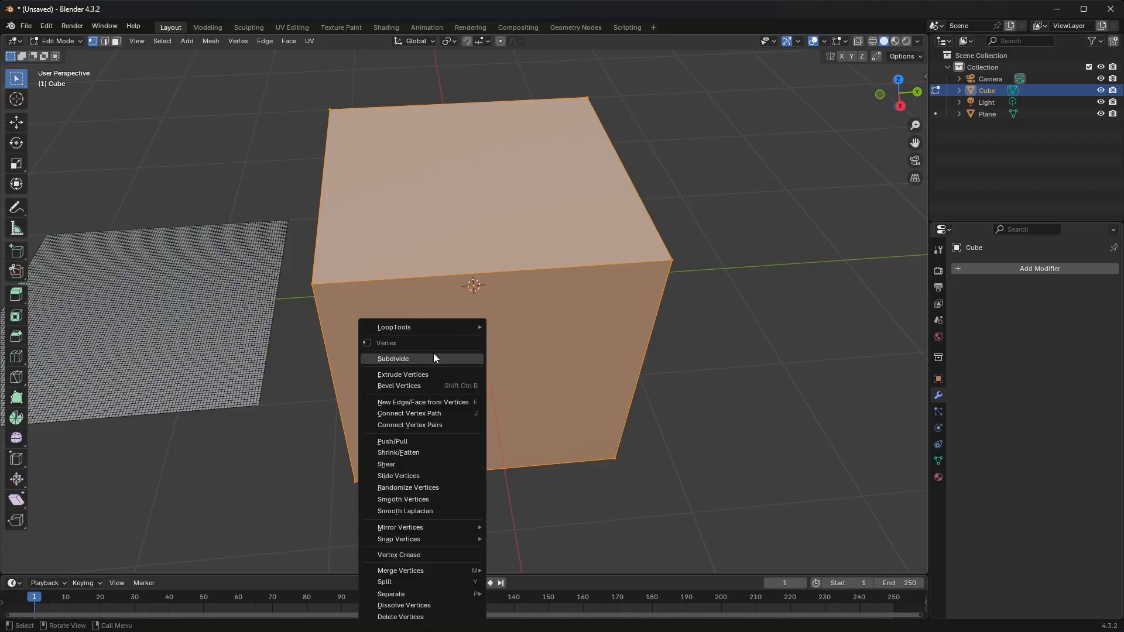
{"action": "left_click", "coordinate": [394, 359]}
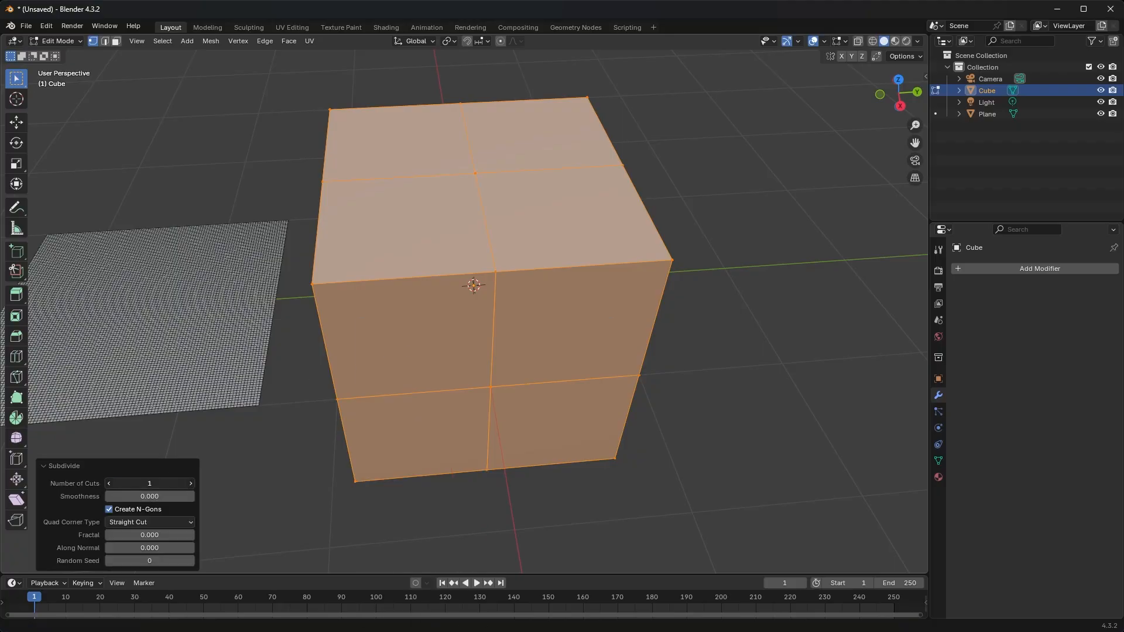
Set the cube's Subdivide Number of Cuts to 10.
{"action": "type", "text": "10"}
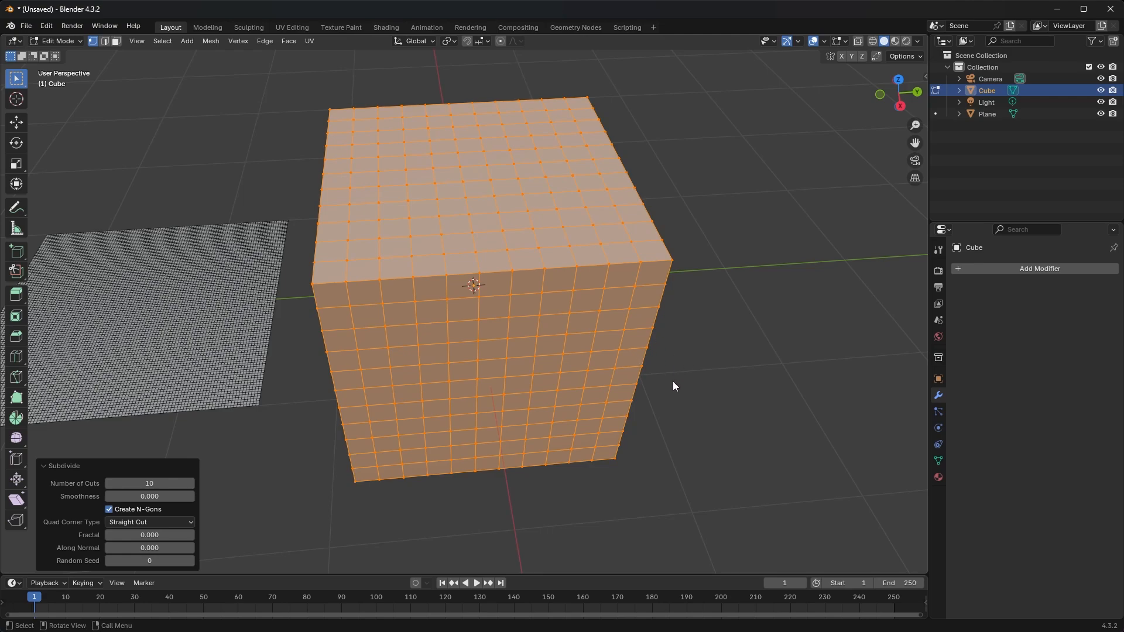
{"action": "mouse_move", "coordinate": [648, 340]}
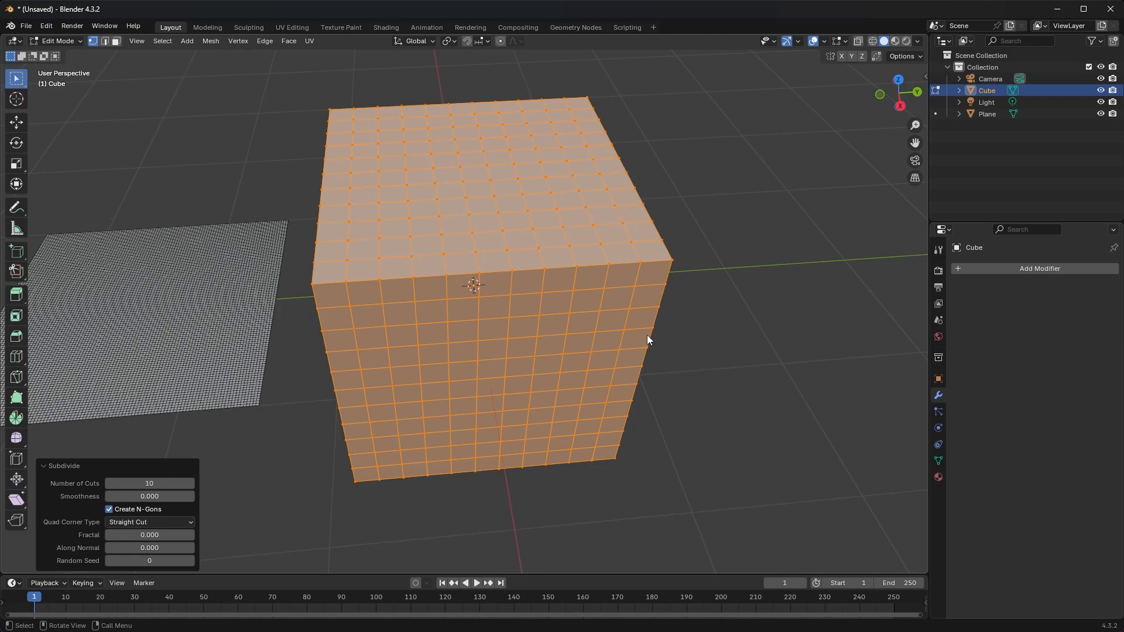
{"action": "mouse_move", "coordinate": [589, 136]}
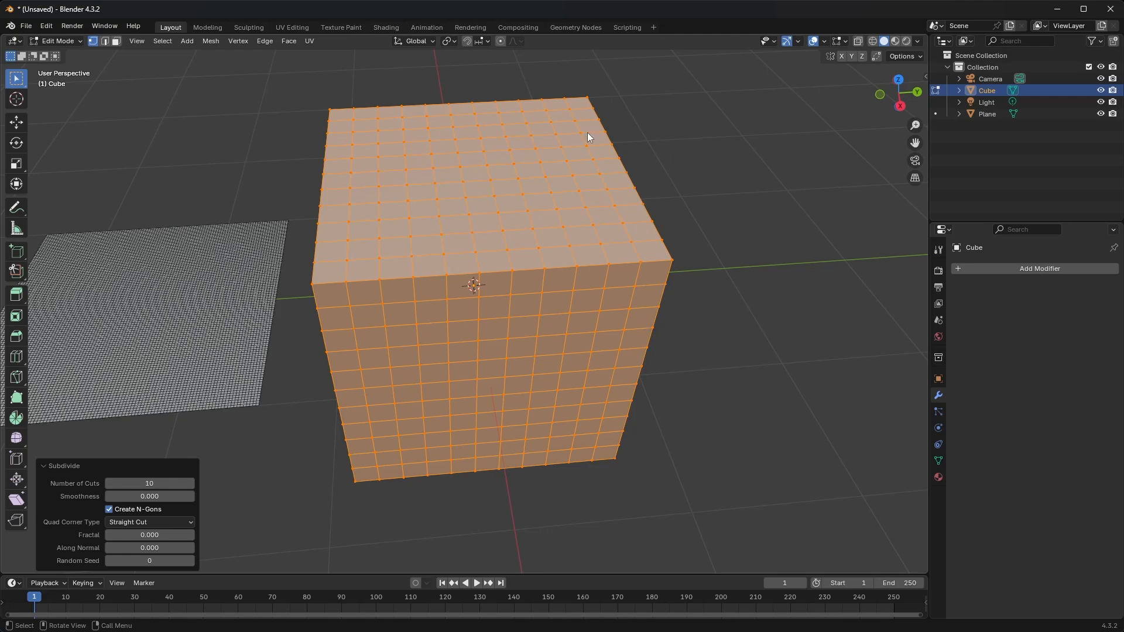
{"action": "mouse_move", "coordinate": [553, 386]}
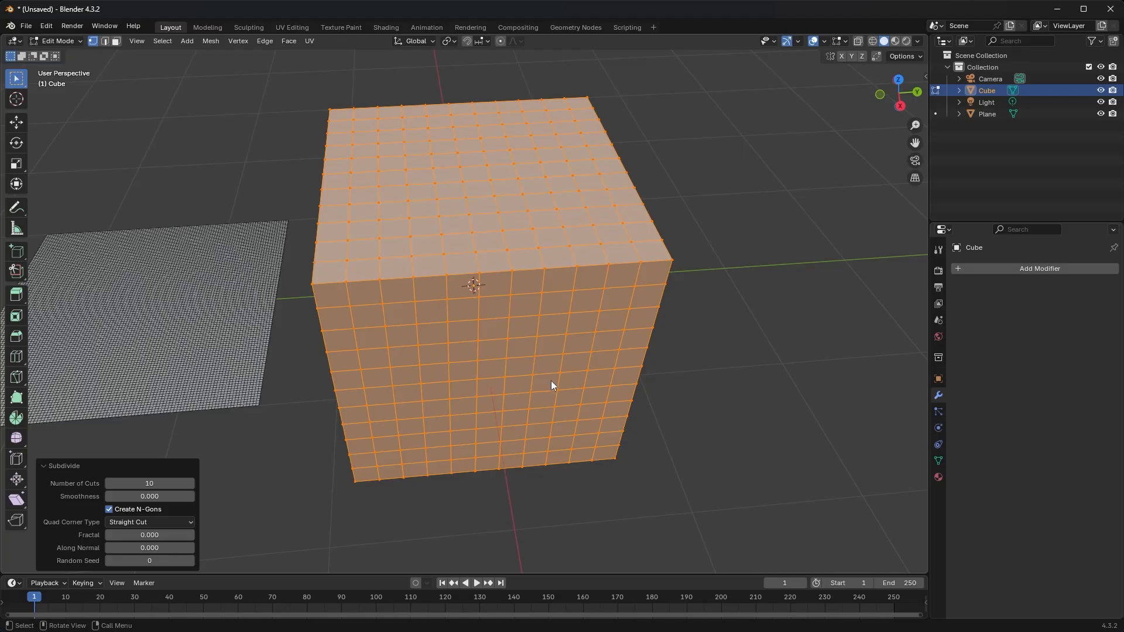
{"action": "mouse_move", "coordinate": [708, 289]}
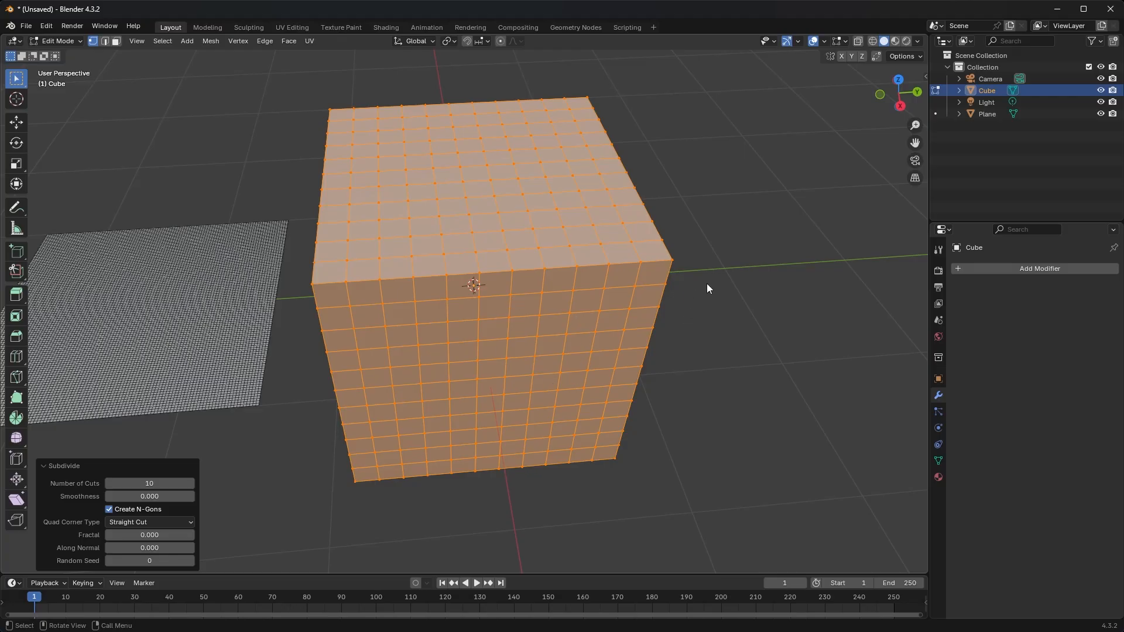
{"action": "mouse_move", "coordinate": [452, 387]}
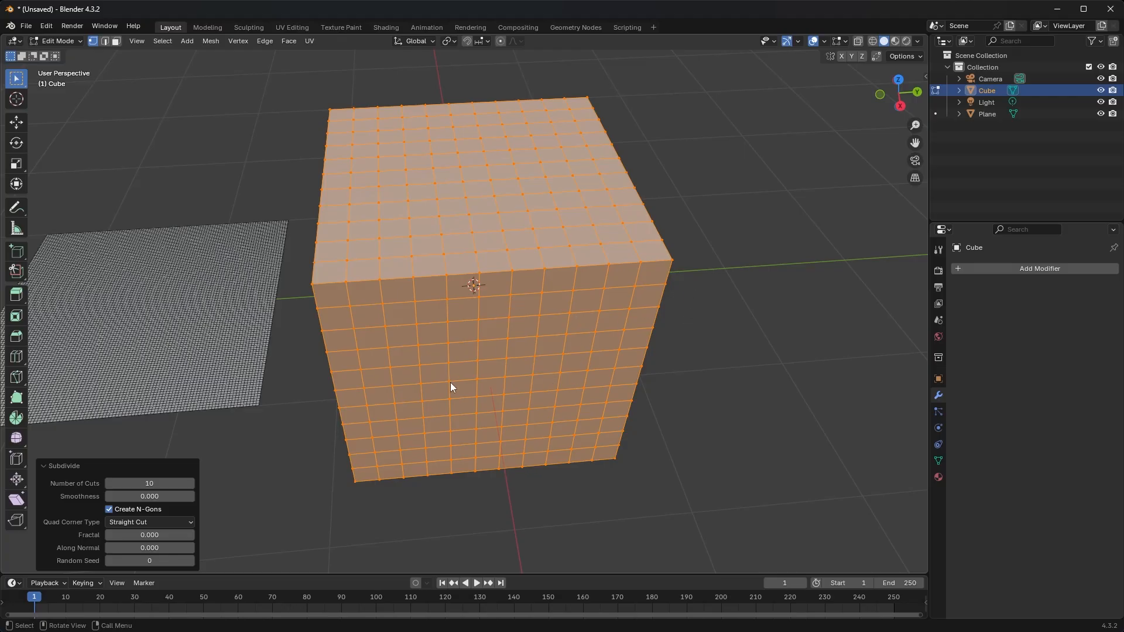
{"action": "mouse_move", "coordinate": [506, 410]}
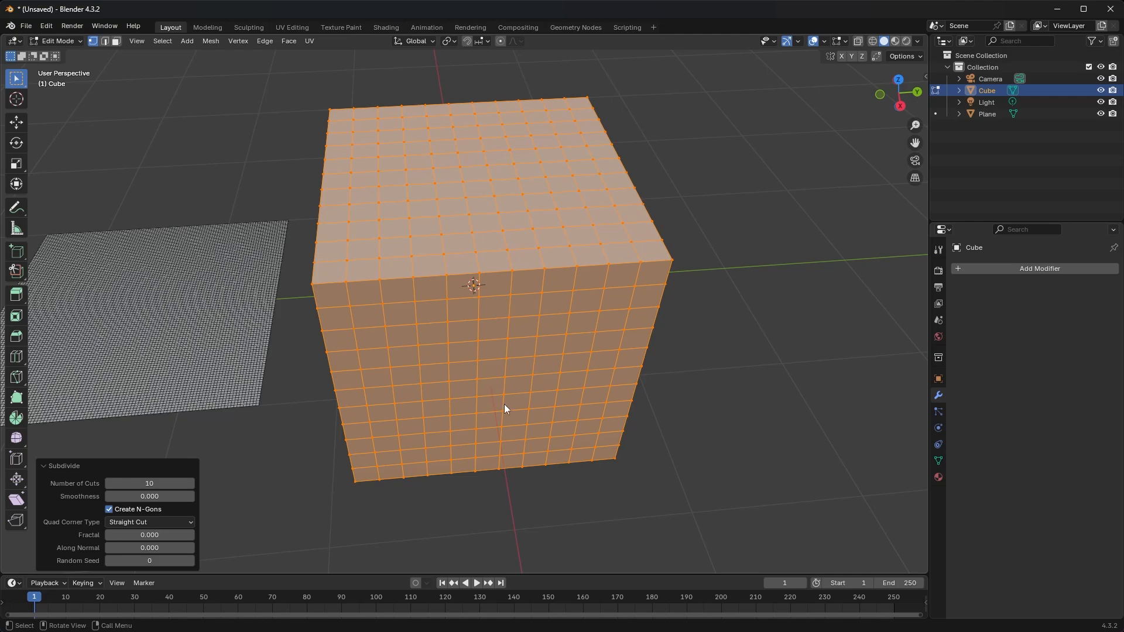
{"action": "mouse_move", "coordinate": [487, 406]}
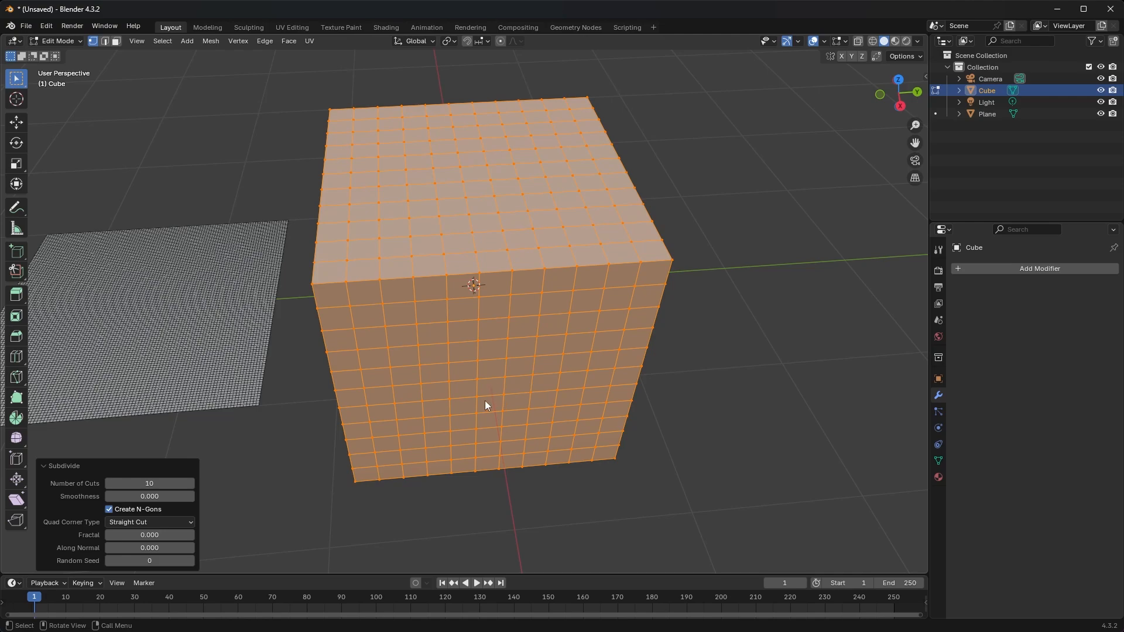